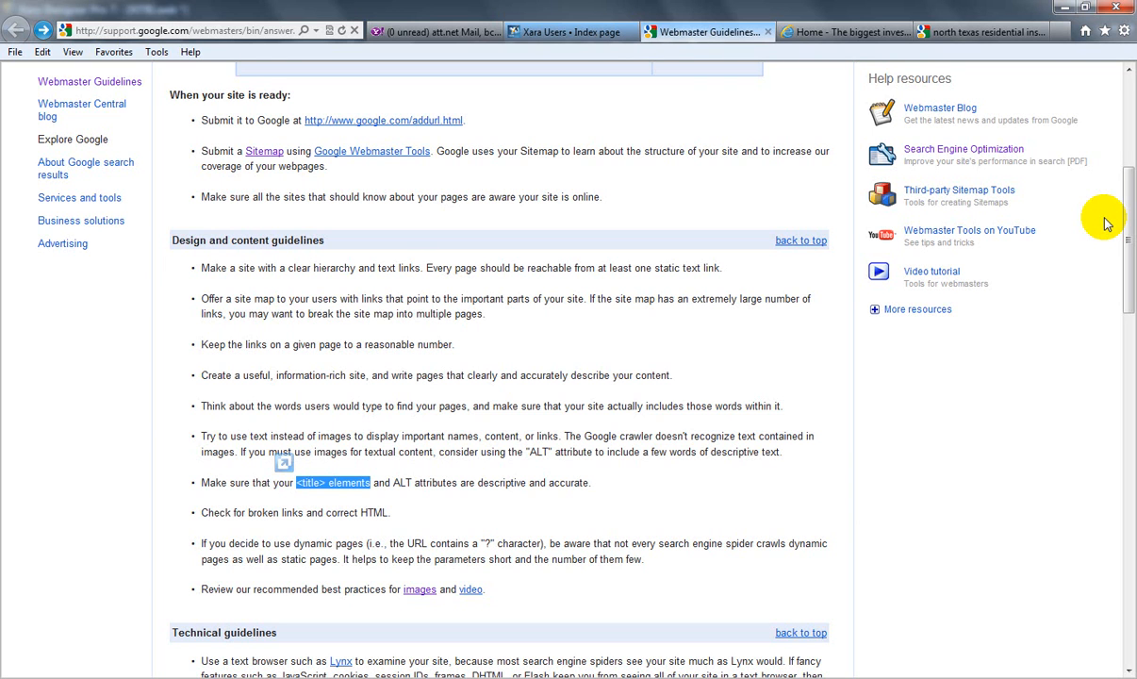
pyautogui.moveTo(645, 249)
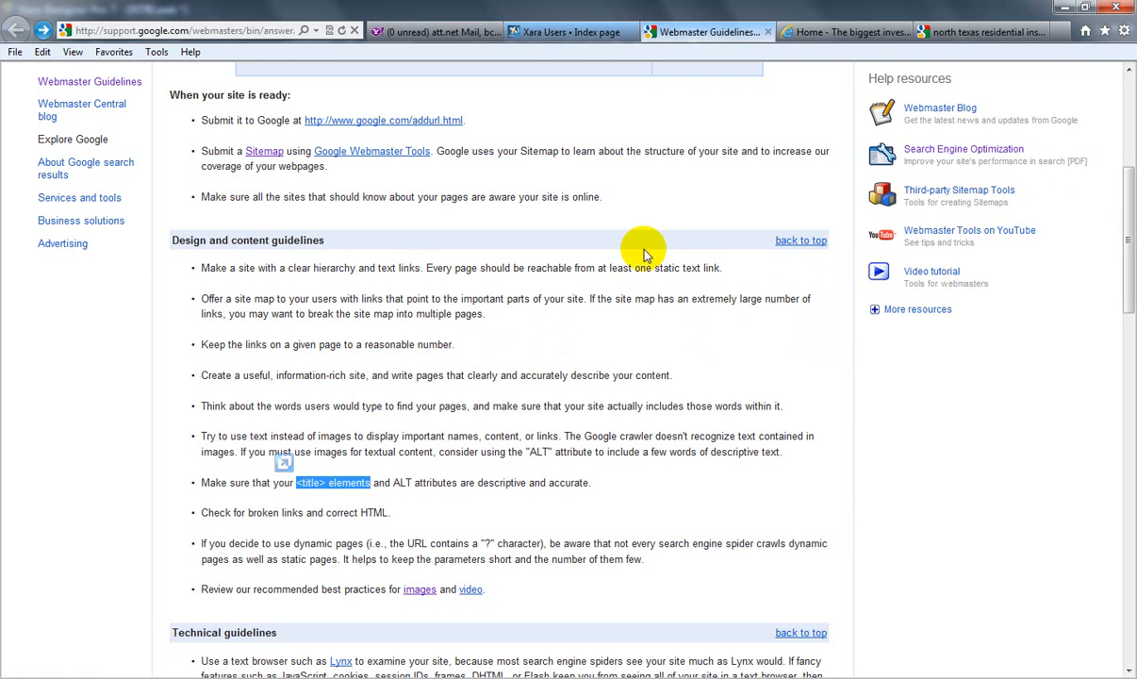
pyautogui.moveTo(574, 226)
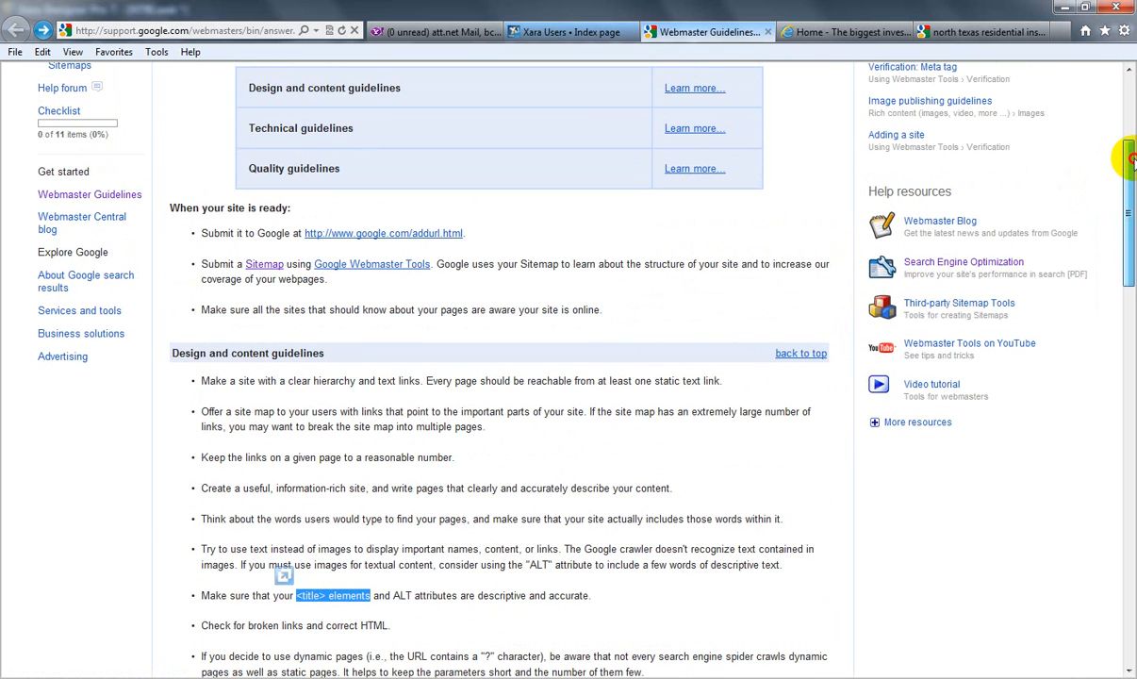
# Bring up Web Properties for the current page, then show the whole-website title, description and keywords.
pyautogui.scroll(-3)
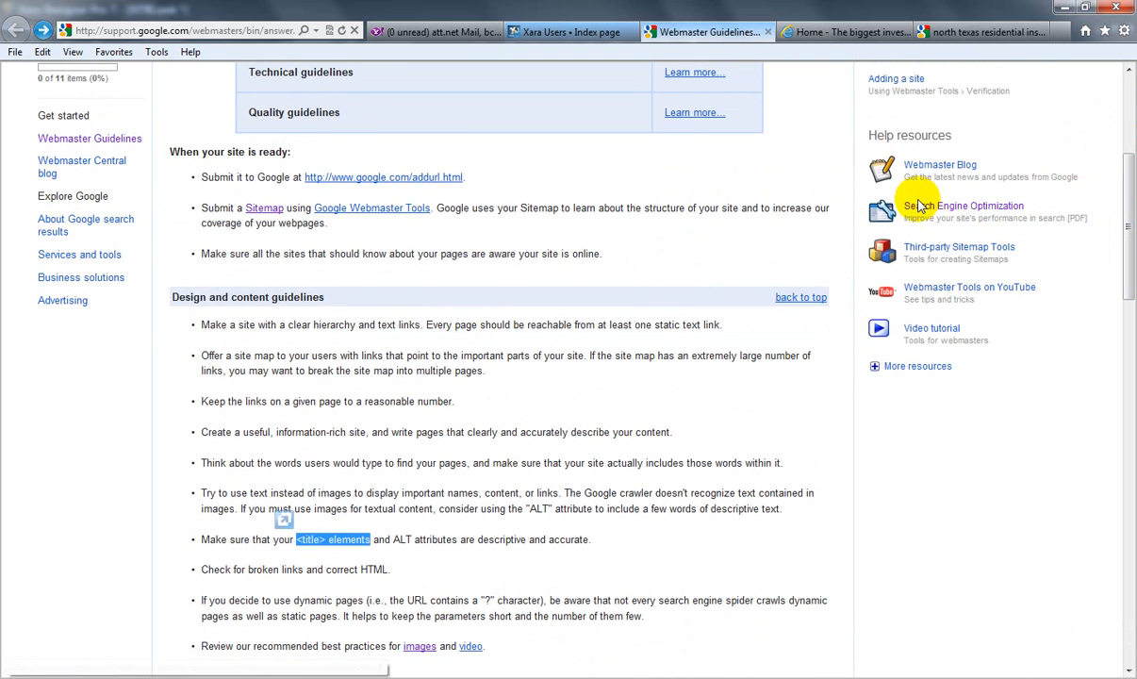
pyautogui.moveTo(1003, 211)
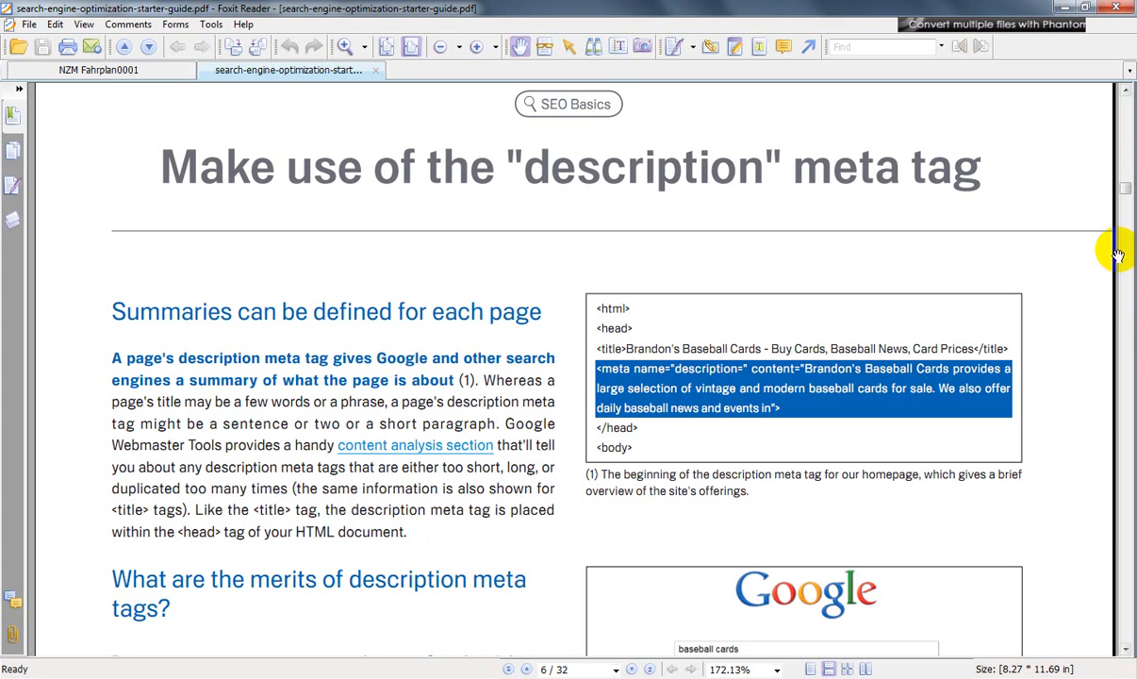
pyautogui.moveTo(433, 249)
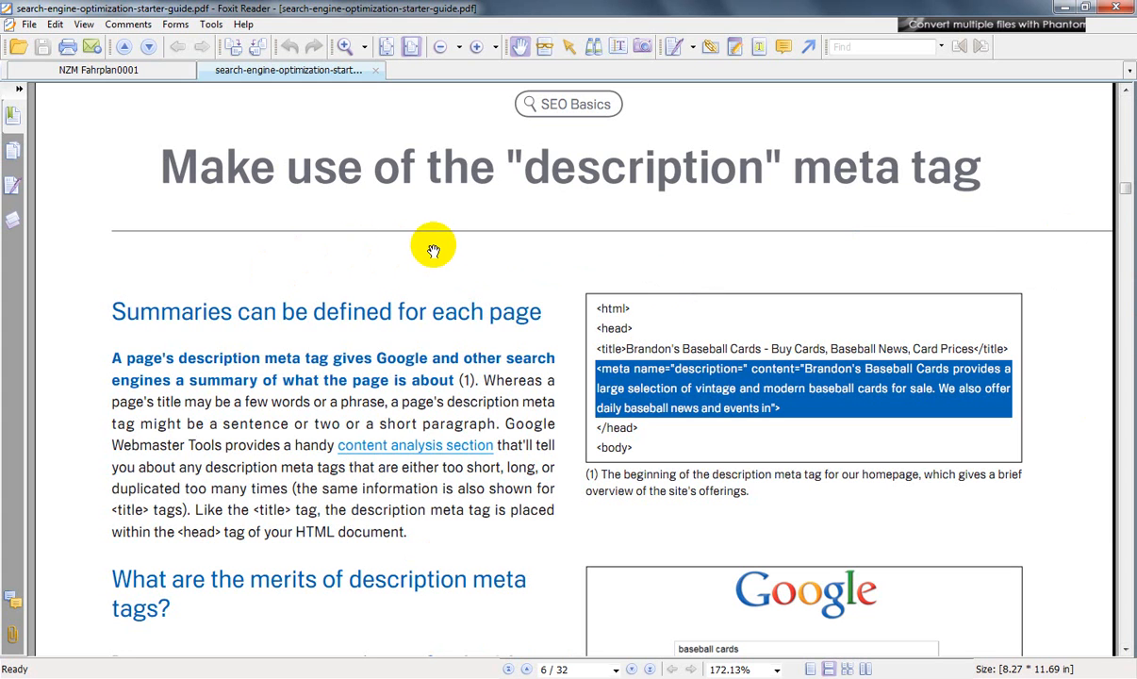
pyautogui.moveTo(706, 230)
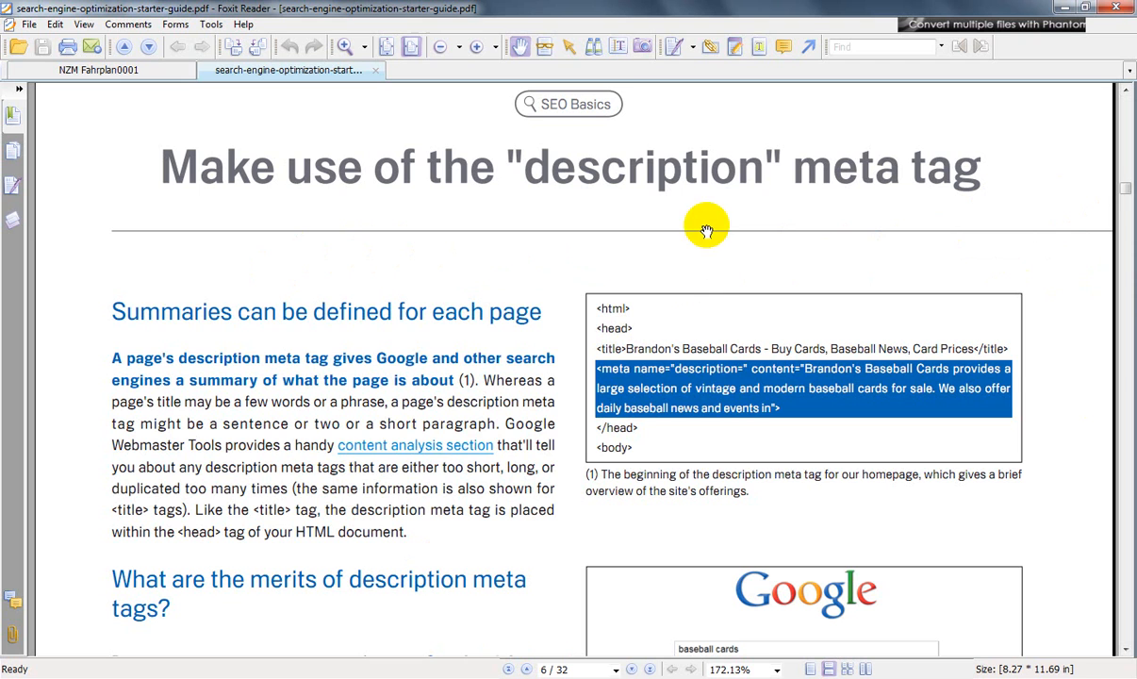
pyautogui.moveTo(1128, 189)
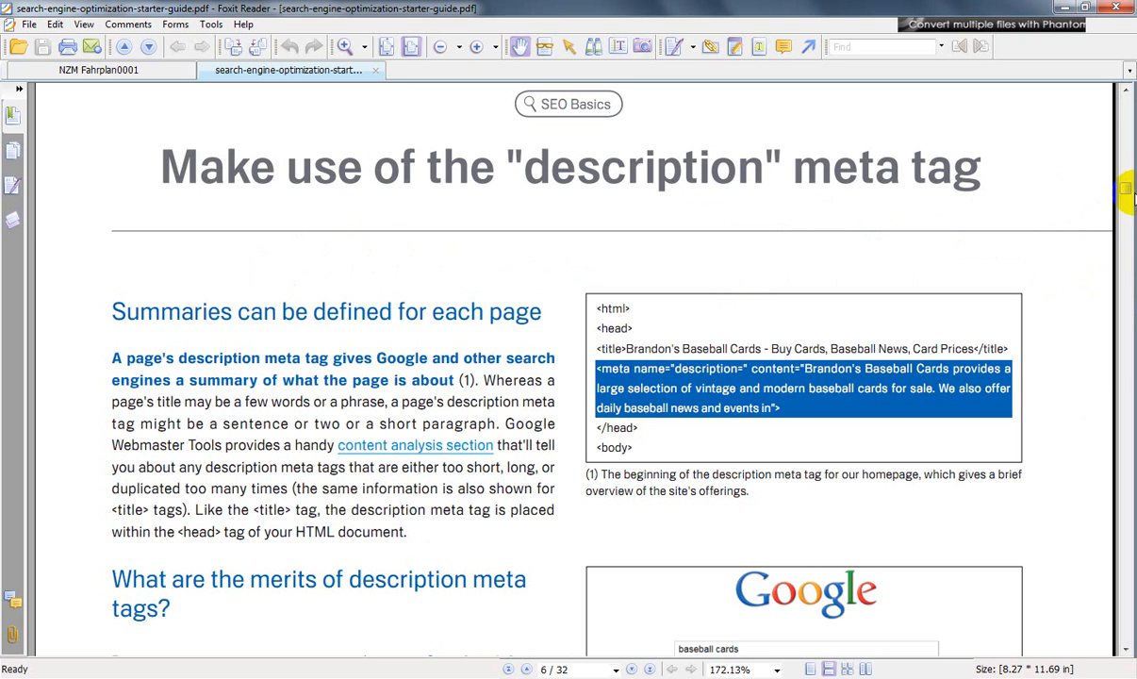
pyautogui.moveTo(513, 551)
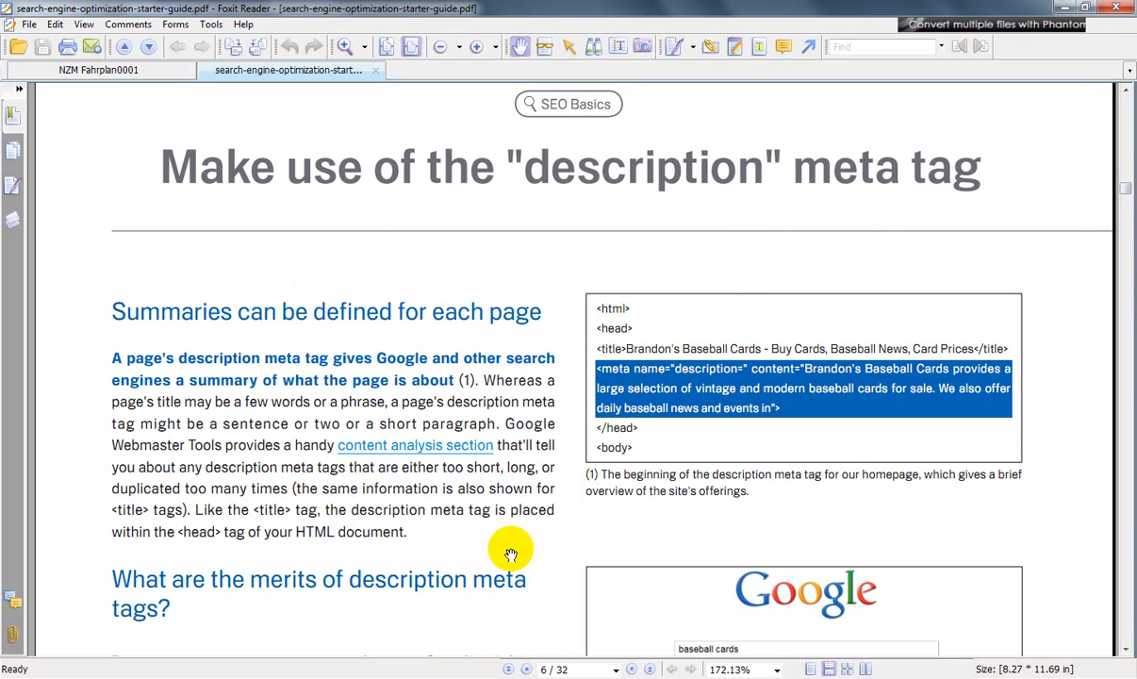
pyautogui.moveTo(575, 204)
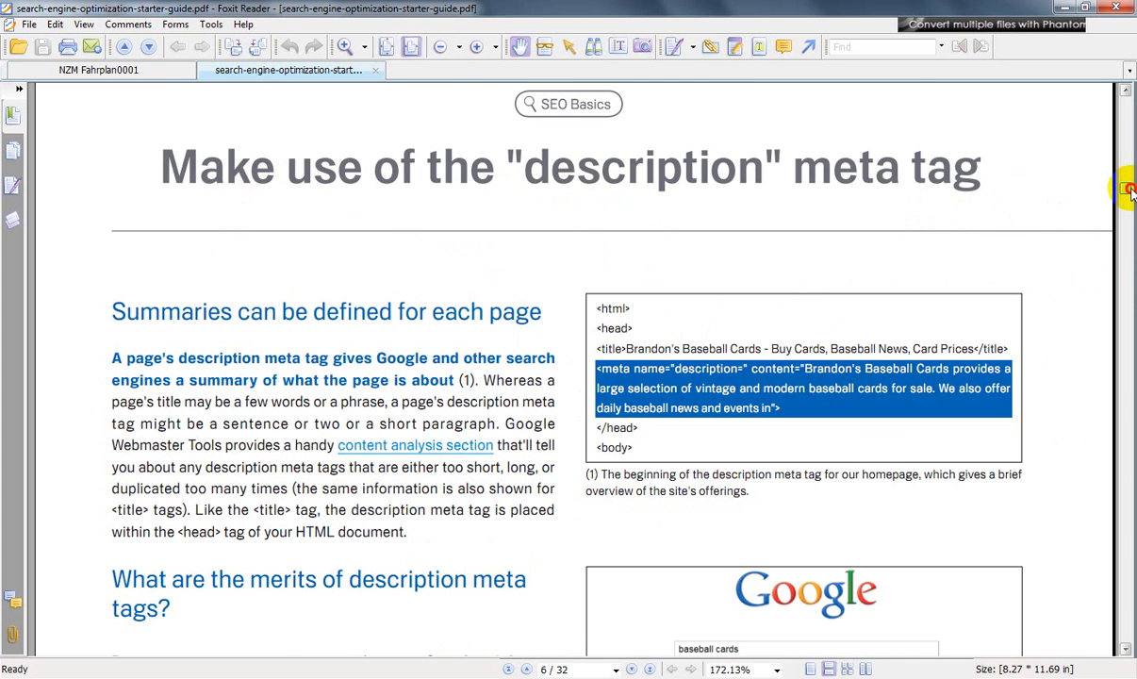
pyautogui.scroll(-3)
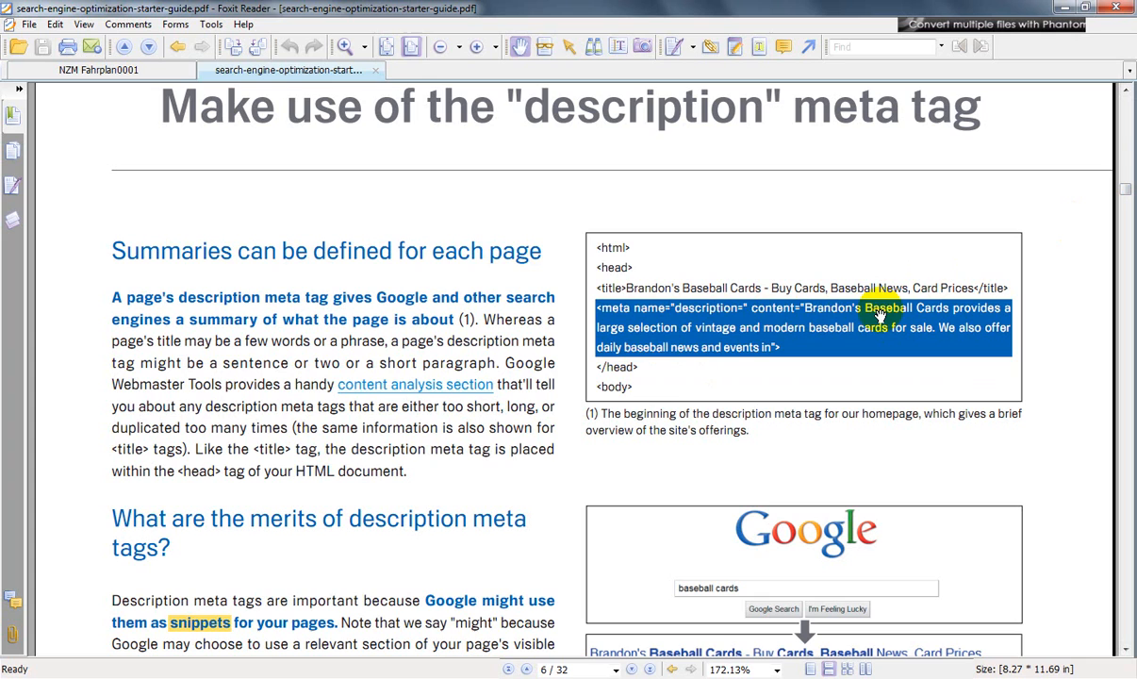
pyautogui.moveTo(1058, 304)
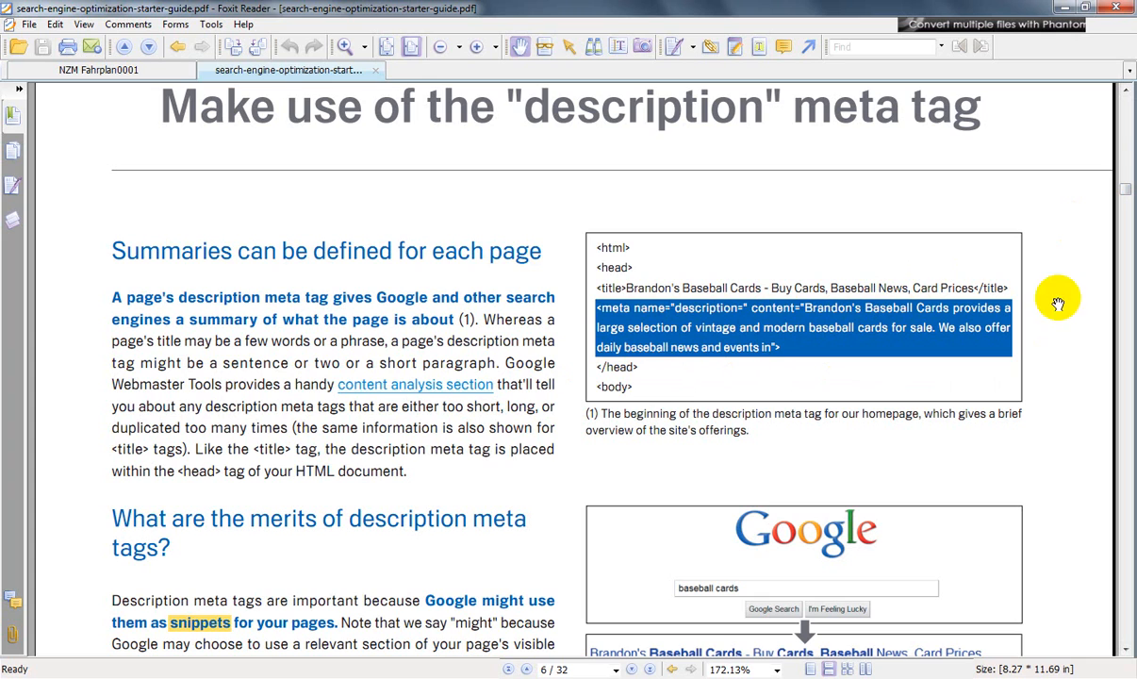
pyautogui.scroll(-3)
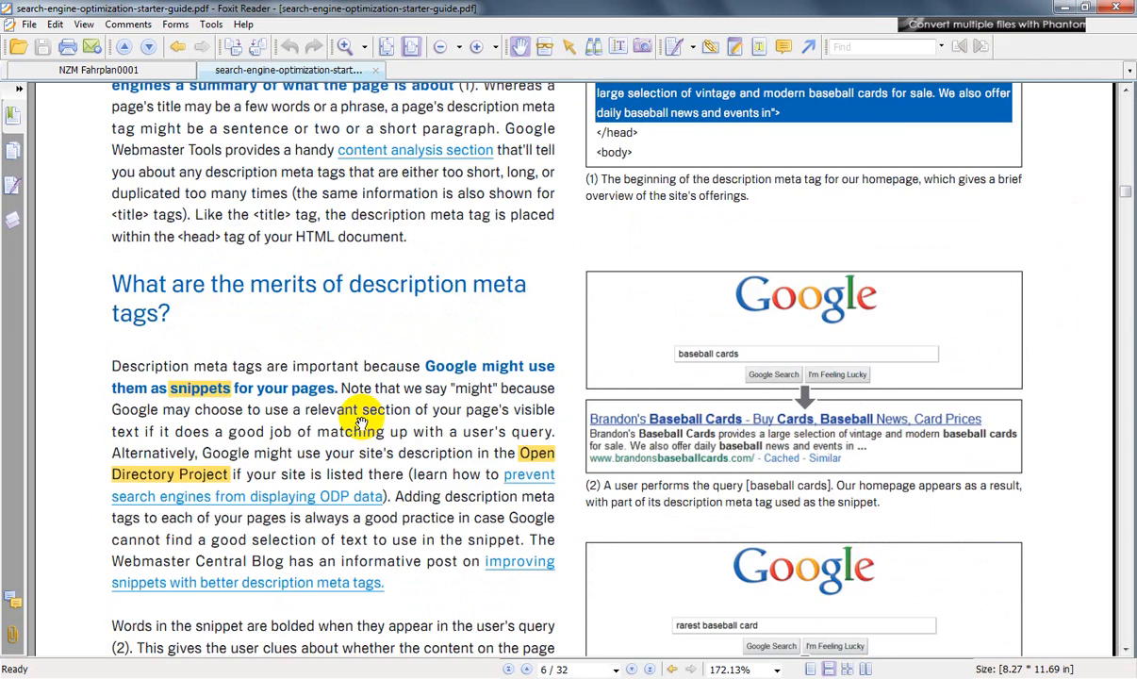
pyautogui.scroll(-3)
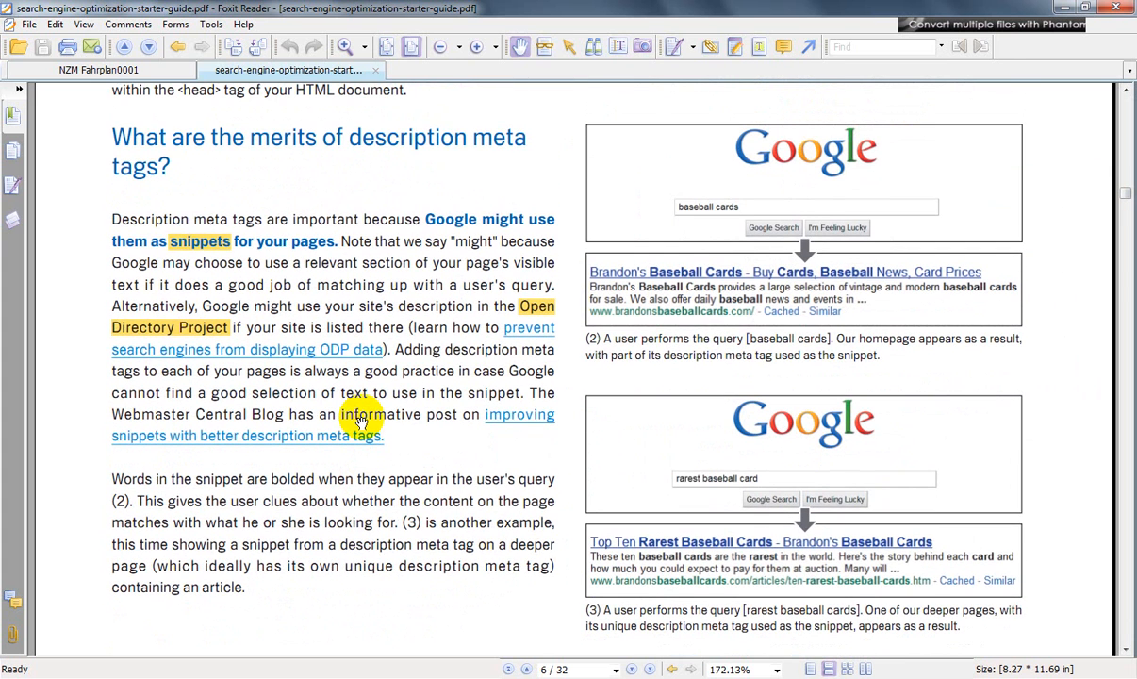
pyautogui.moveTo(412, 252)
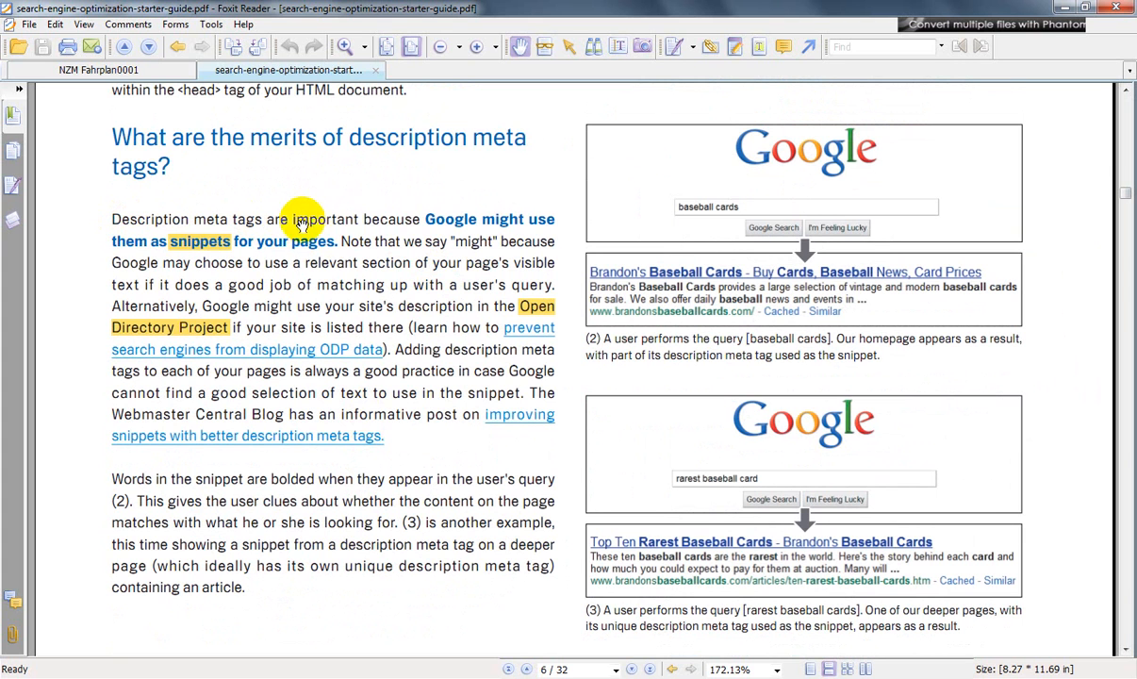
pyautogui.moveTo(264, 247)
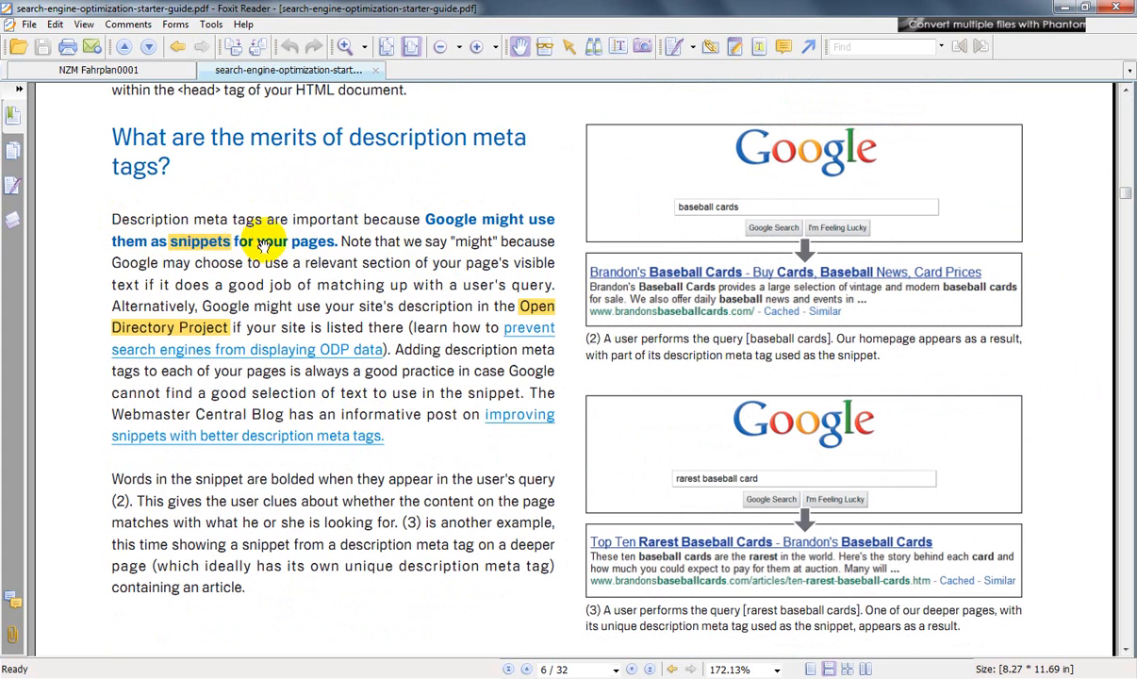
pyautogui.moveTo(525, 254)
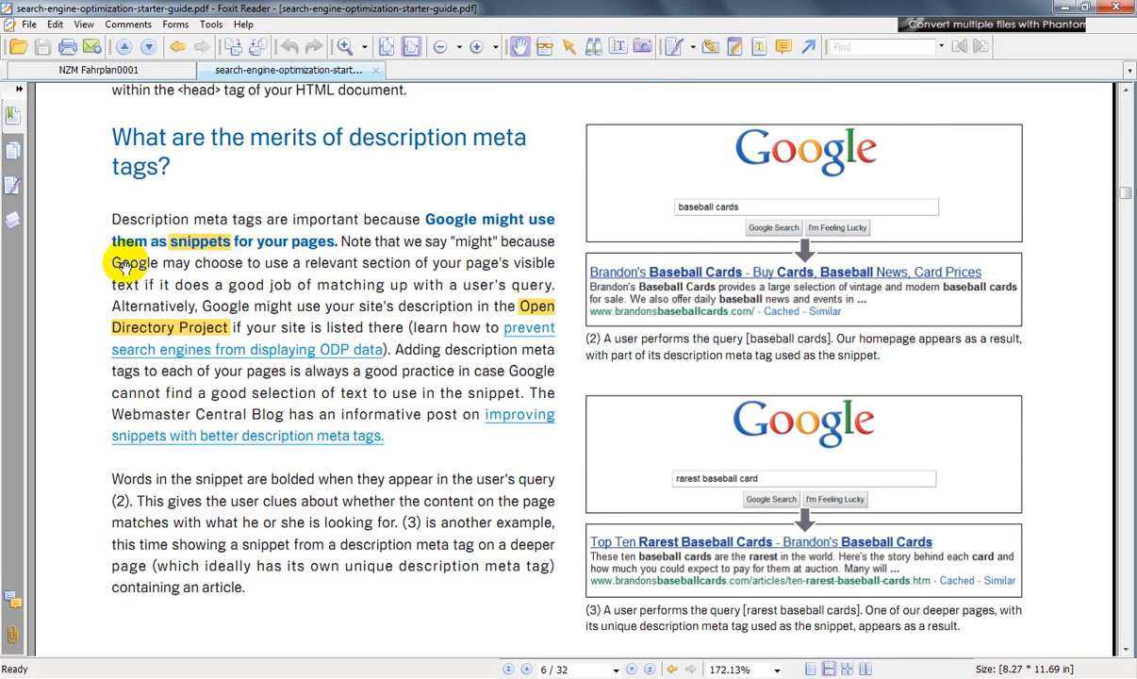
pyautogui.moveTo(453, 285)
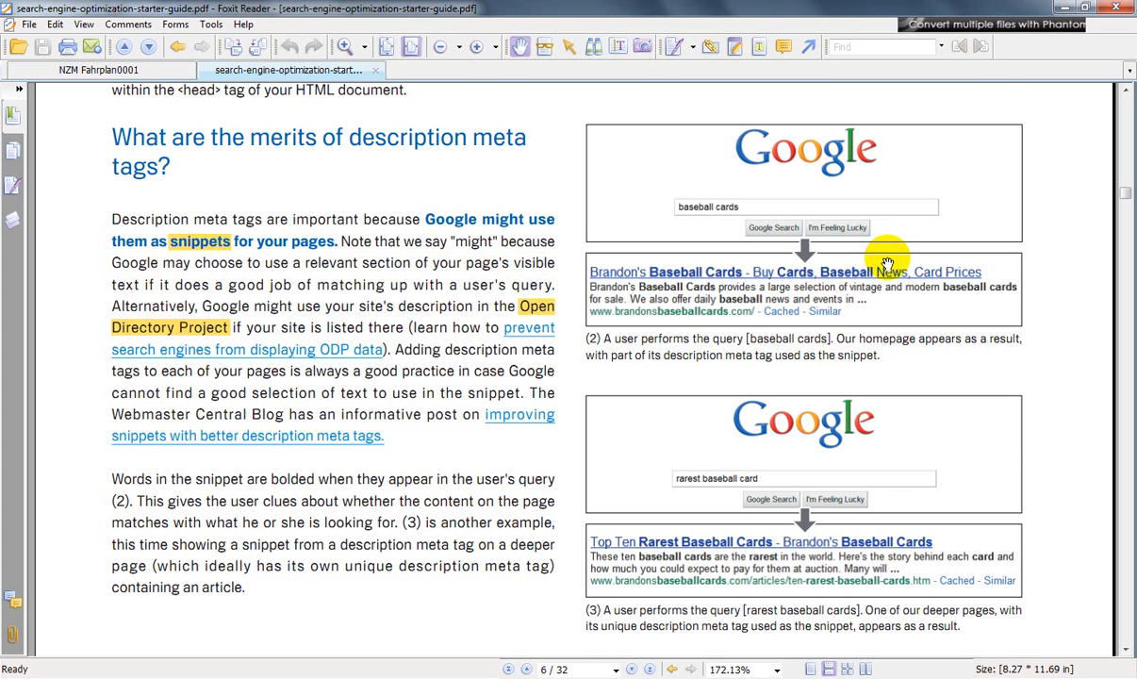
pyautogui.scroll(3)
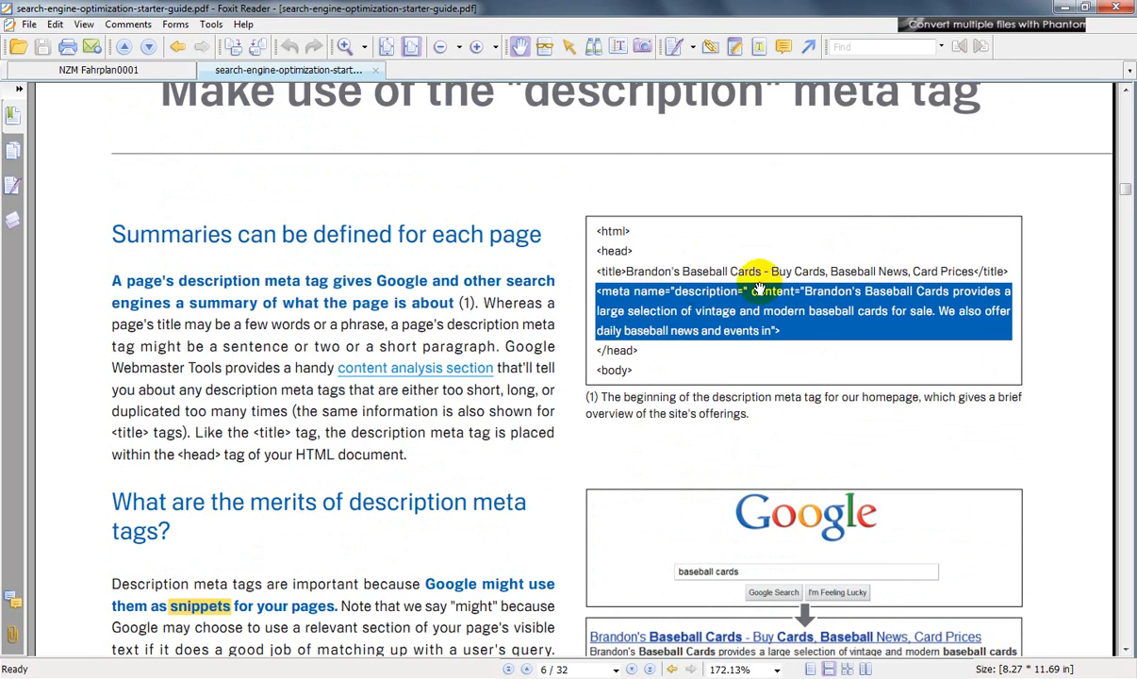
pyautogui.scroll(-3)
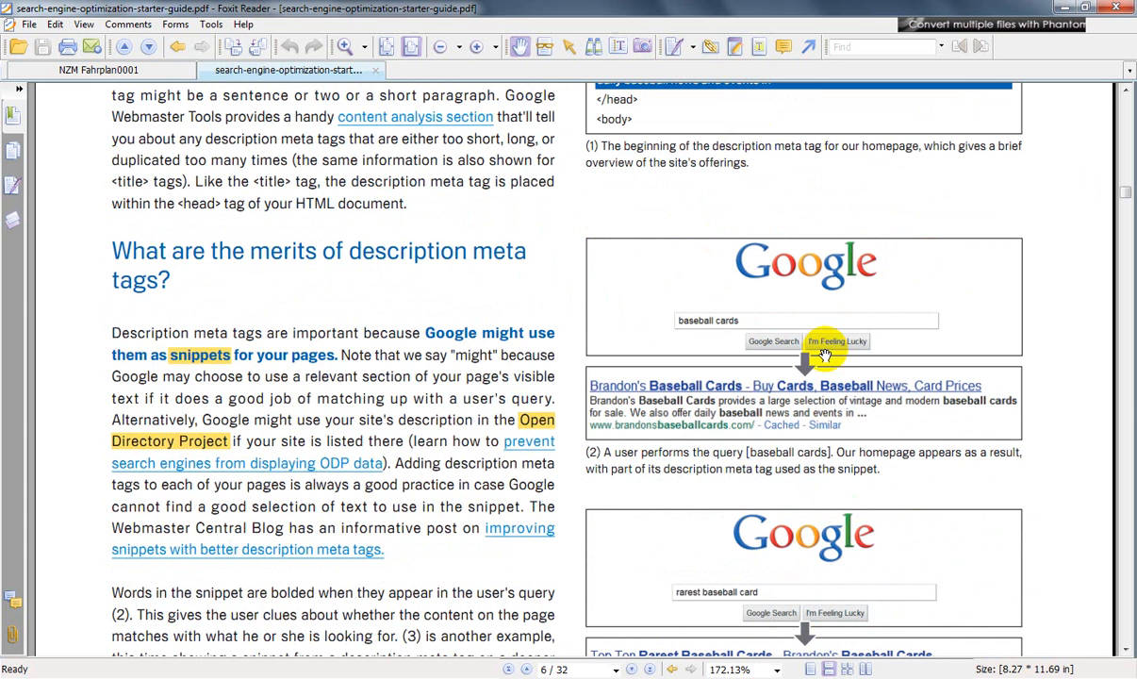
pyautogui.moveTo(766, 342)
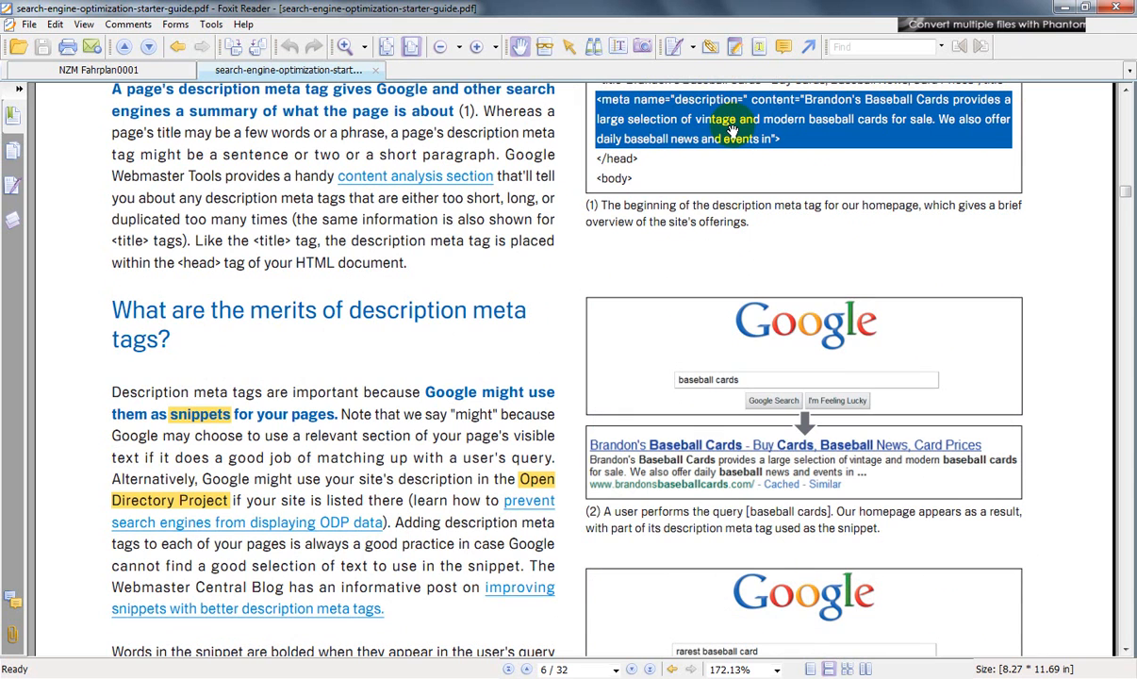
pyautogui.moveTo(934, 130)
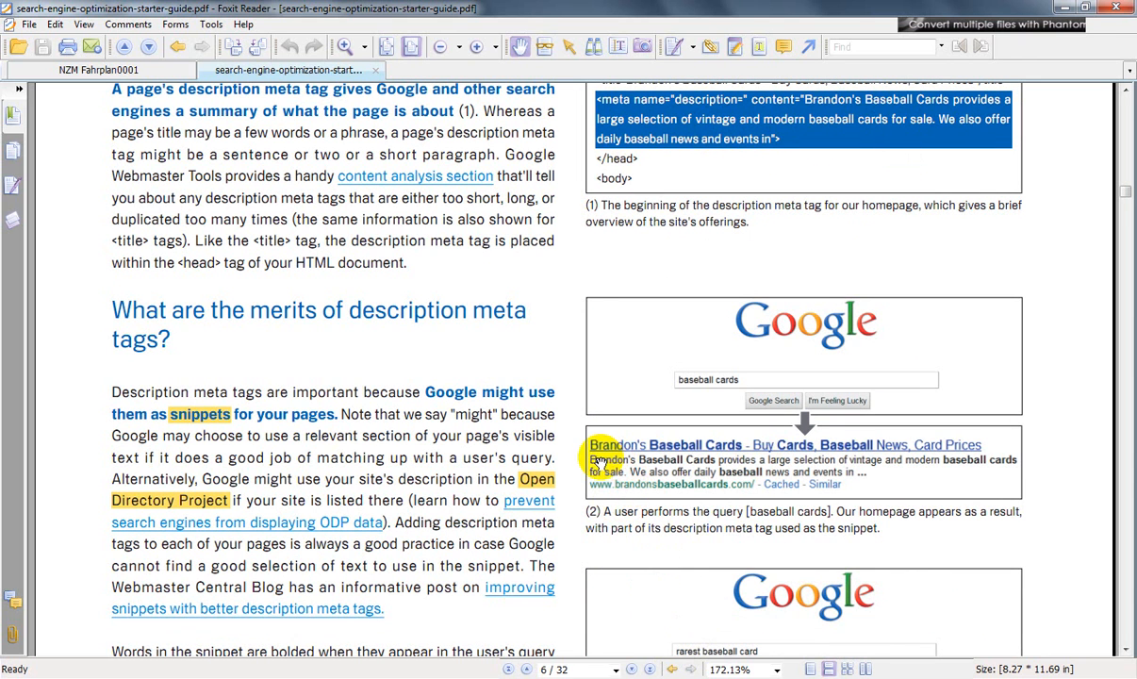
pyautogui.moveTo(808, 458)
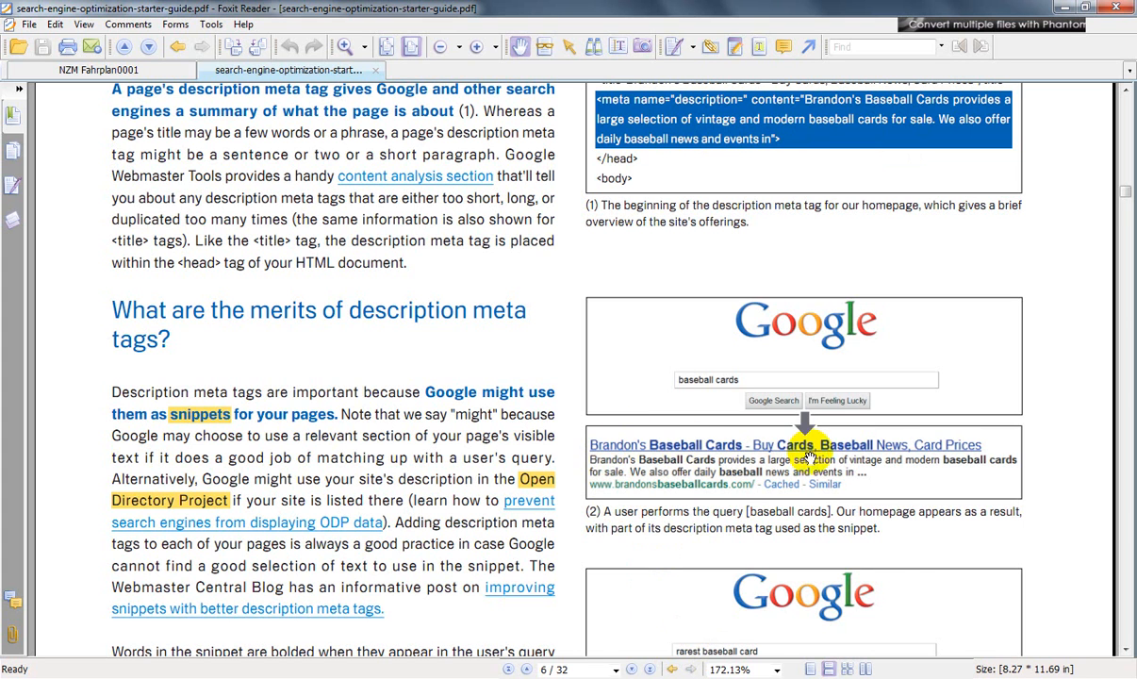
pyautogui.moveTo(792, 471)
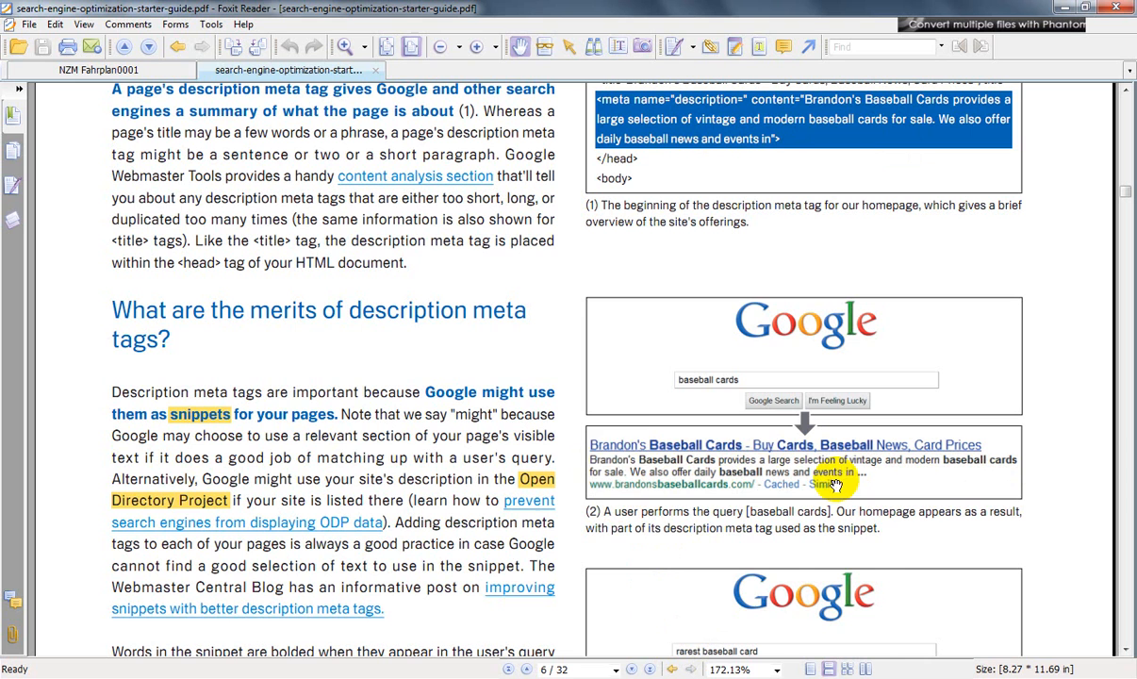
pyautogui.moveTo(660, 467)
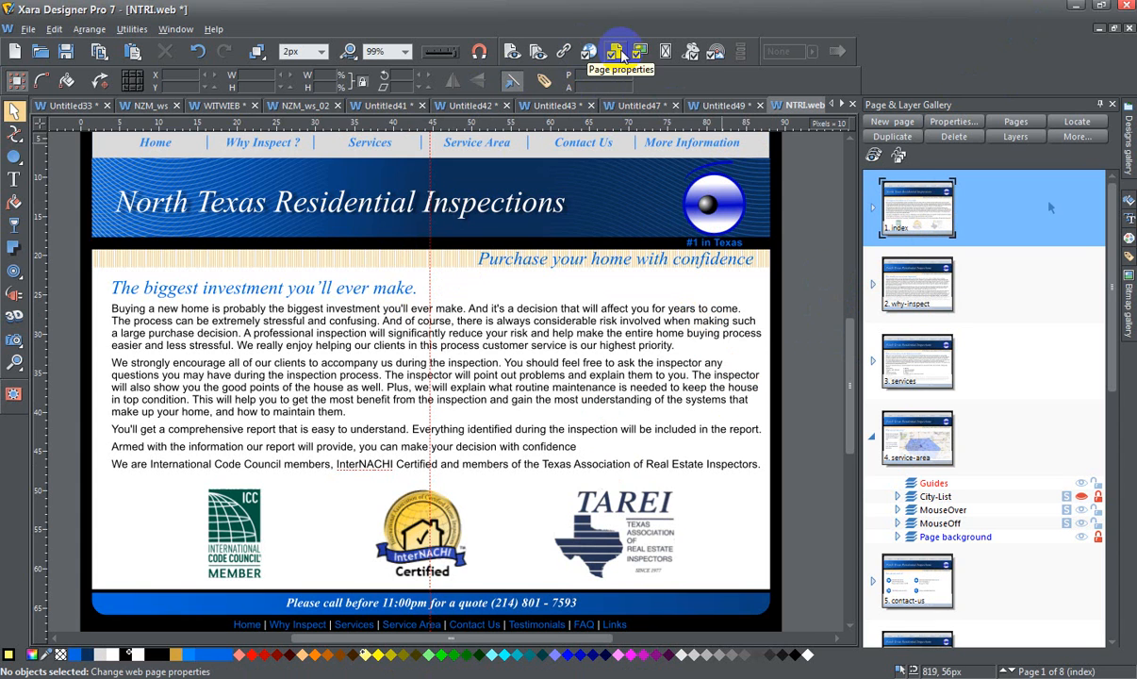
pyautogui.click(615, 51)
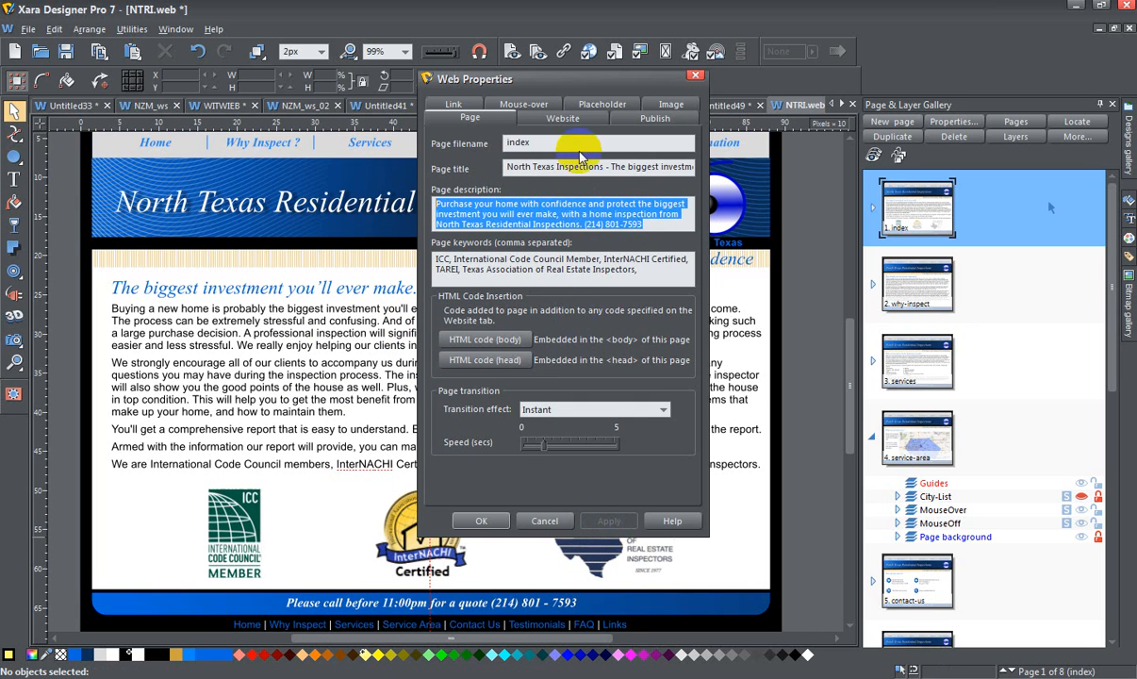
pyautogui.click(562, 116)
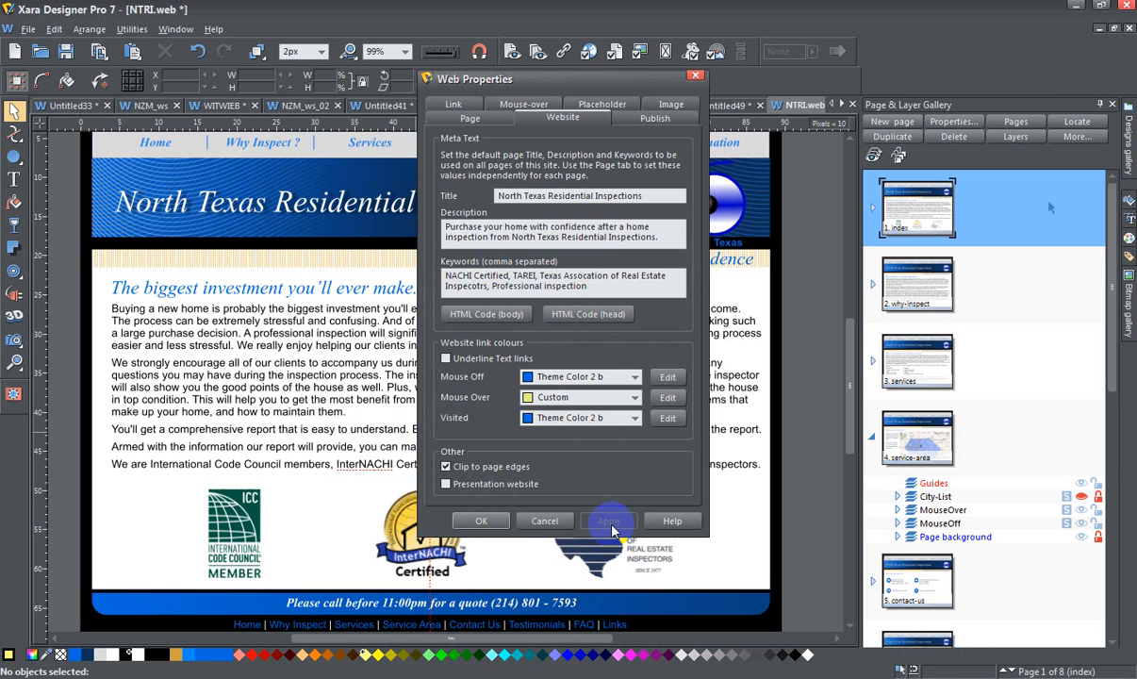
# Return Web Properties to this page's own filename, title, description and keywords.
pyautogui.click(470, 117)
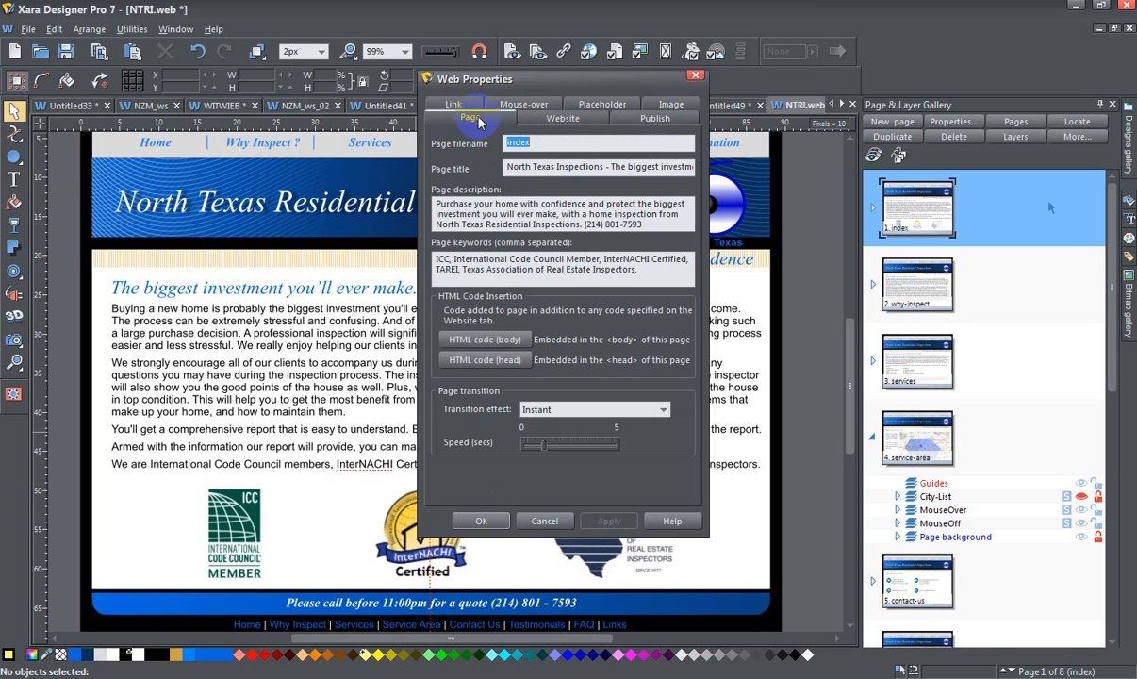